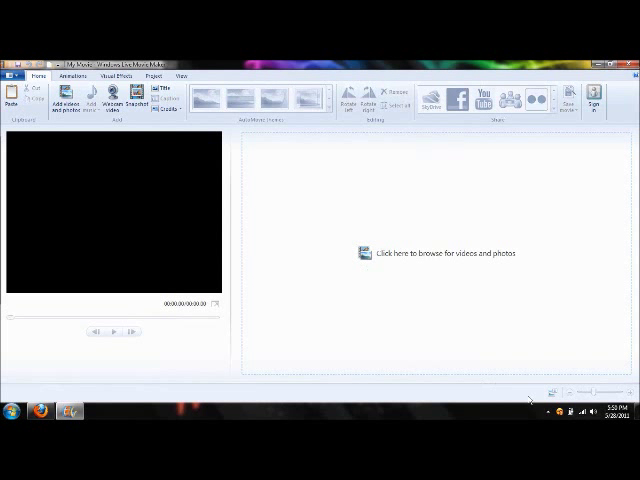
pyautogui.moveTo(540, 410)
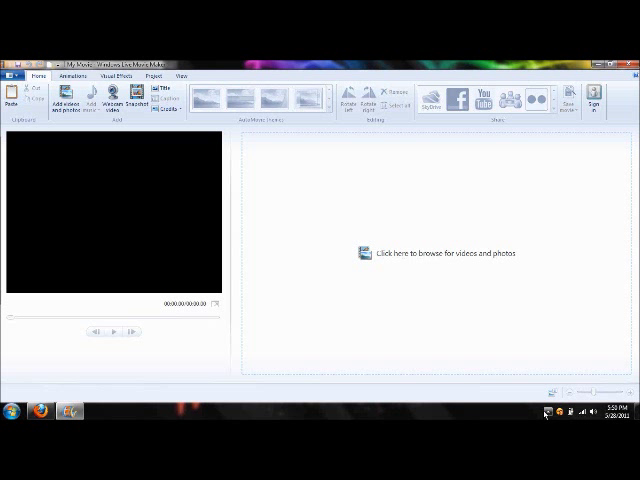
# Step: Return to Movie Maker and start webcam video capture, keeping the current microphone as audio source
pyautogui.click(548, 412)
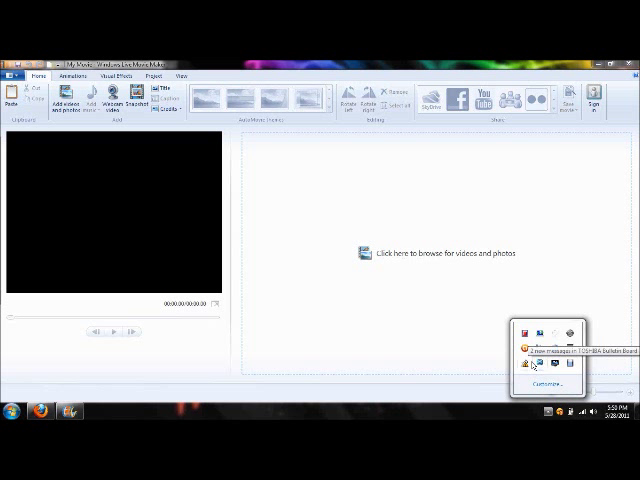
pyautogui.moveTo(538, 348)
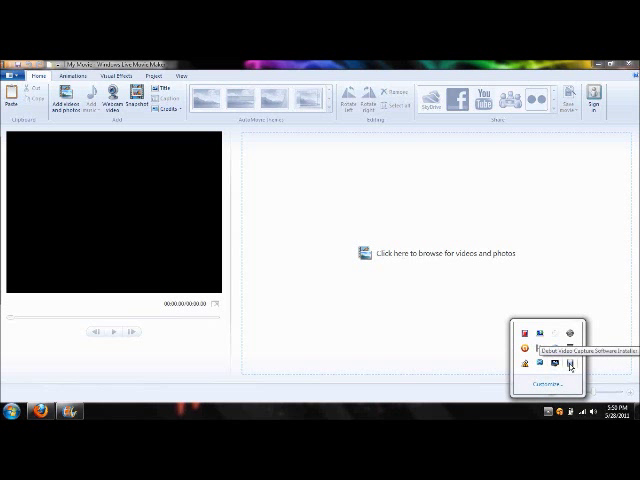
pyautogui.moveTo(556, 400)
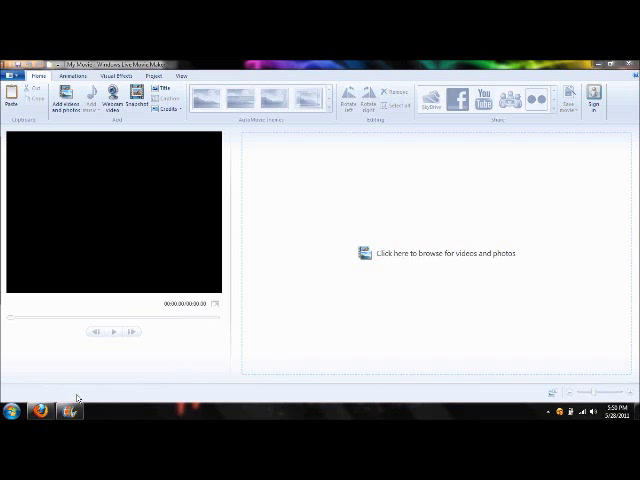
pyautogui.moveTo(76, 410)
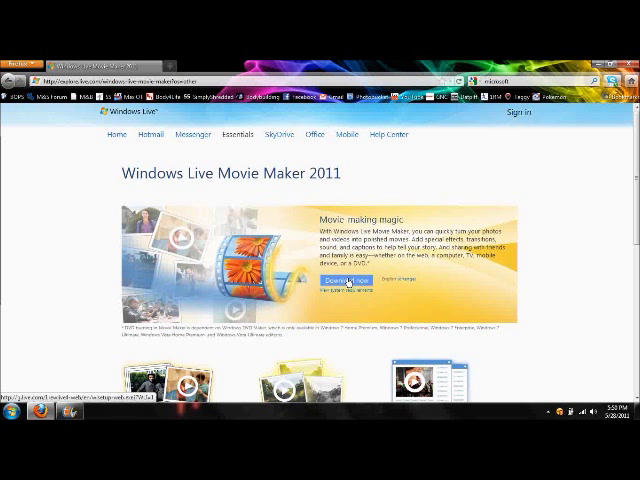
pyautogui.click(342, 278)
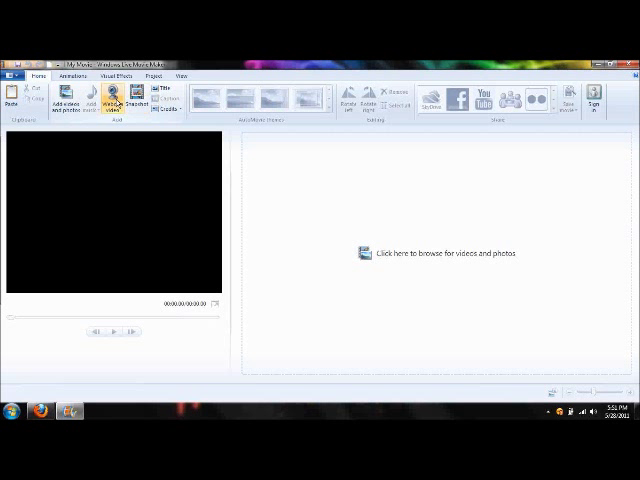
pyautogui.moveTo(112, 100)
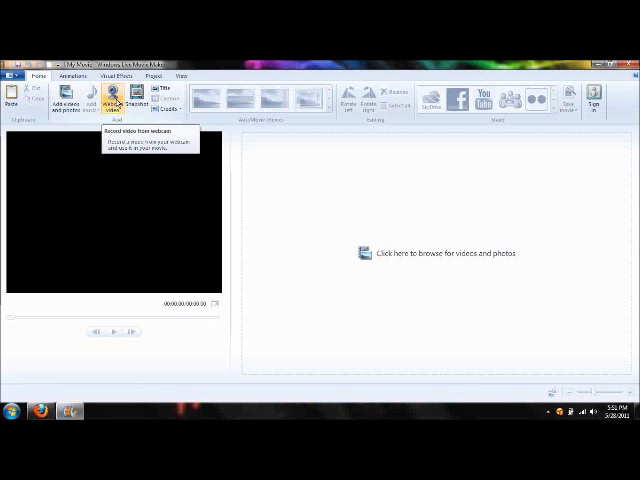
pyautogui.click(108, 96)
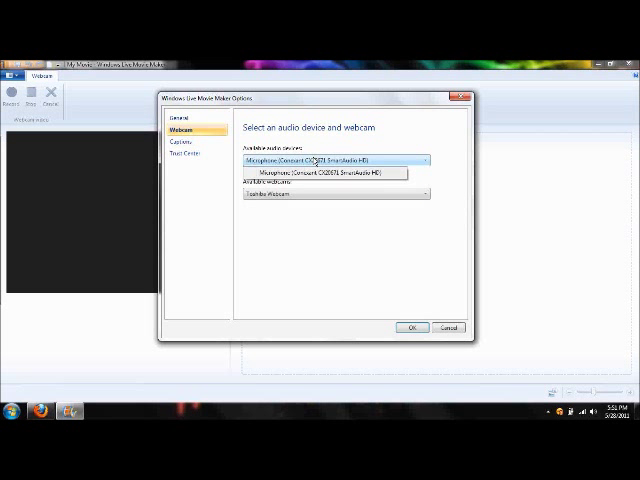
pyautogui.click(332, 160)
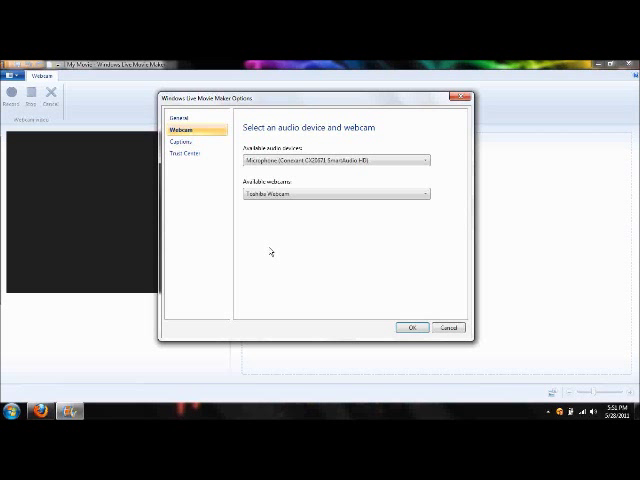
pyautogui.moveTo(180, 180)
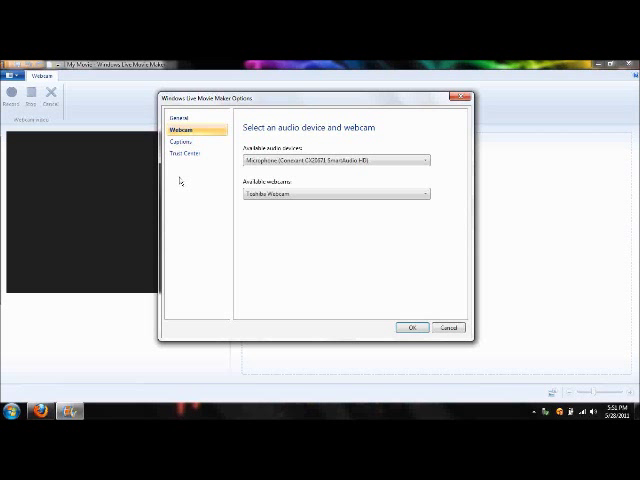
# Step: Choose the capture card as the webcam video source, confirm it, and return to the project
pyautogui.click(426, 192)
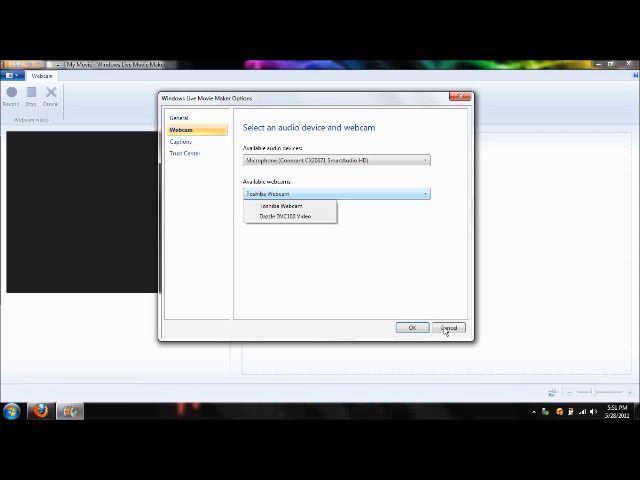
pyautogui.click(288, 216)
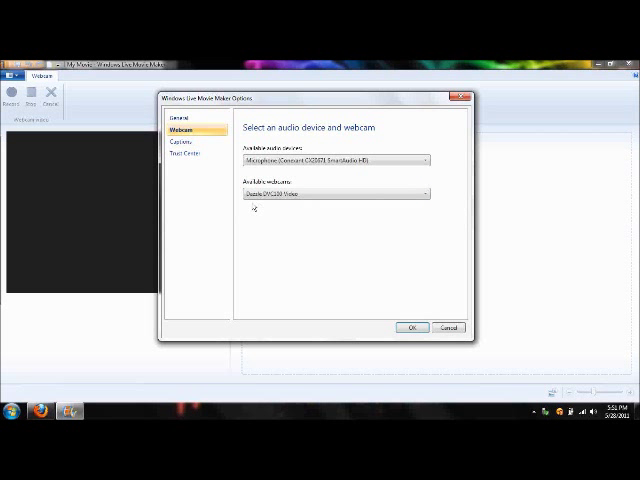
pyautogui.click(412, 328)
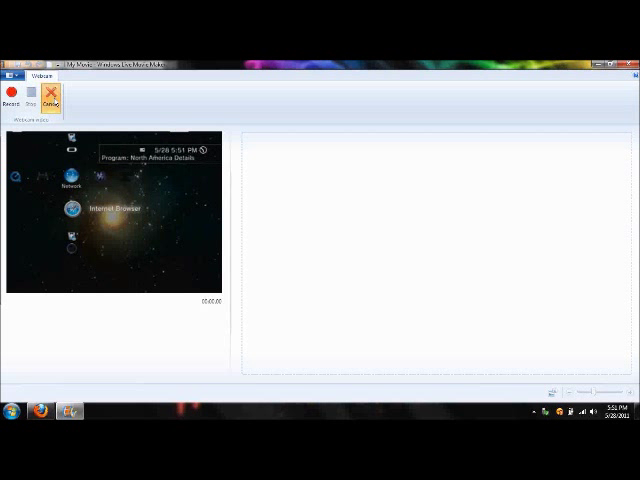
pyautogui.click(56, 92)
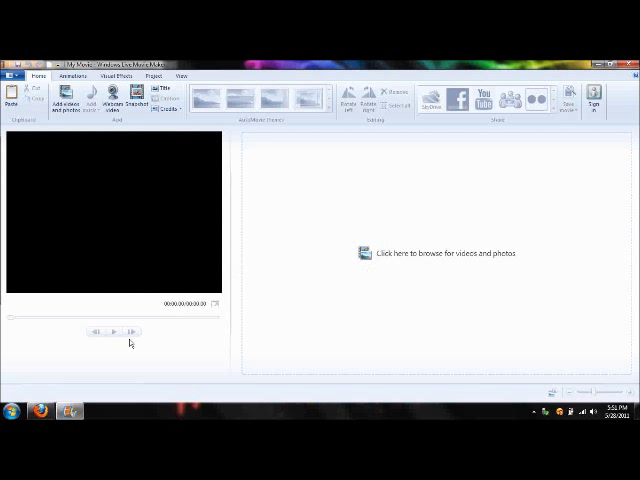
pyautogui.moveTo(152, 272)
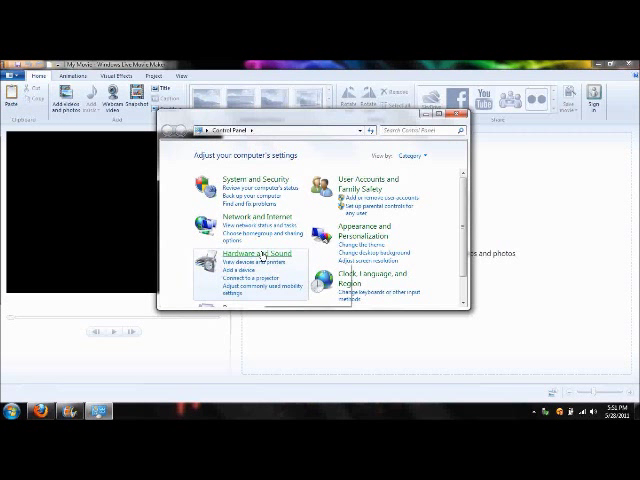
# Step: Bring up Device Manager from Control Panel's hardware and sound settings
pyautogui.click(248, 252)
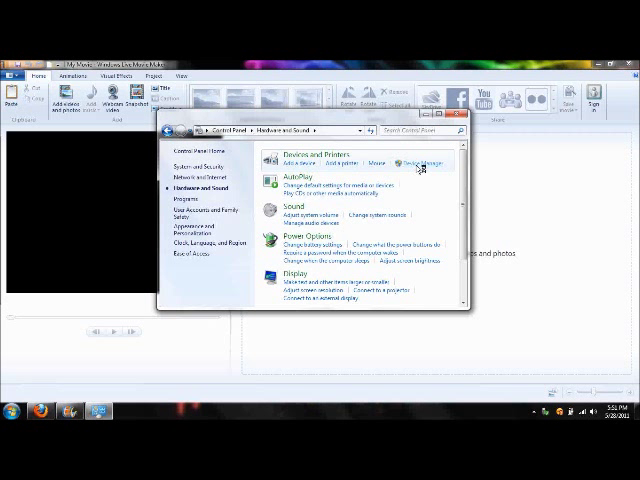
pyautogui.click(420, 160)
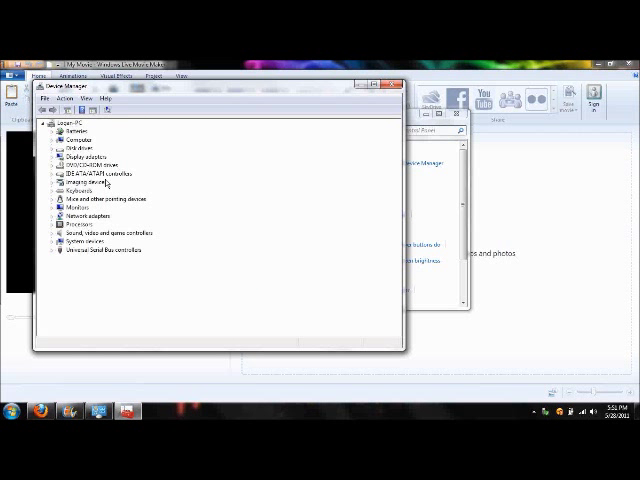
# Step: Disable the device under Imaging devices, then expand Sound, video and game controllers
pyautogui.click(52, 188)
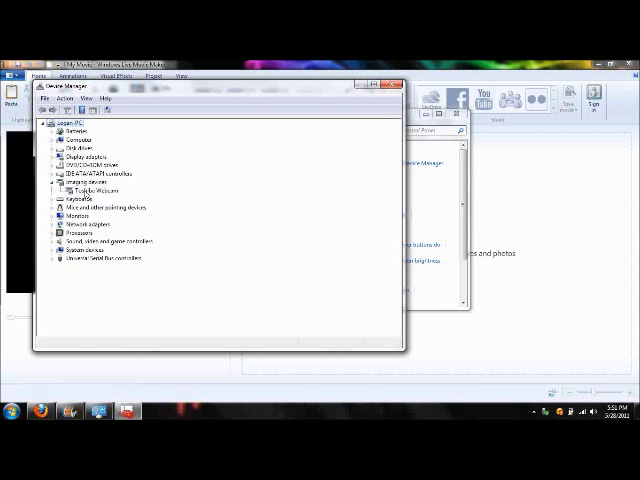
pyautogui.rightClick(82, 188)
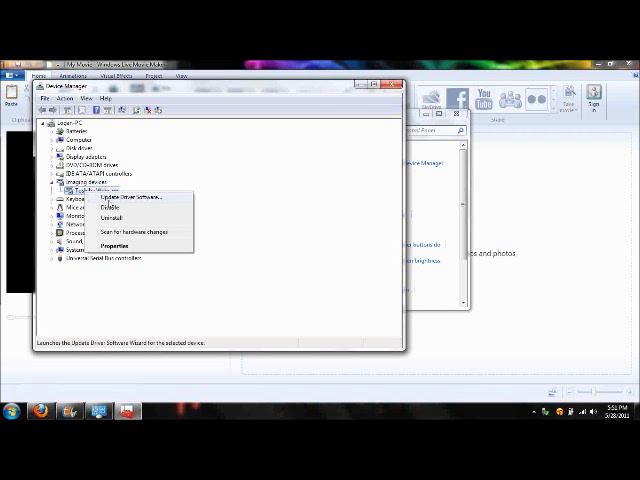
pyautogui.moveTo(112, 204)
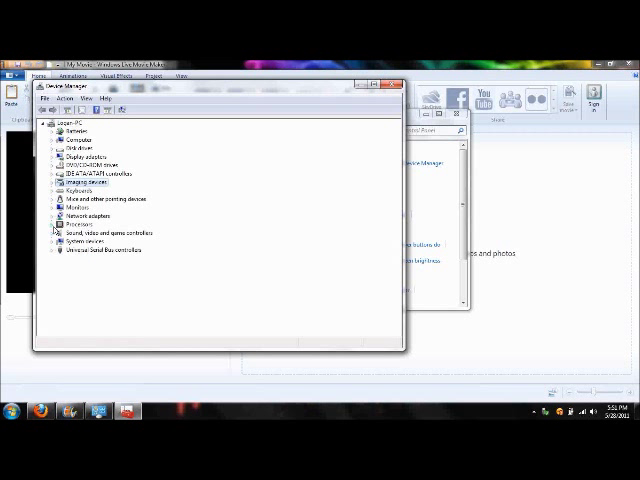
pyautogui.click(52, 232)
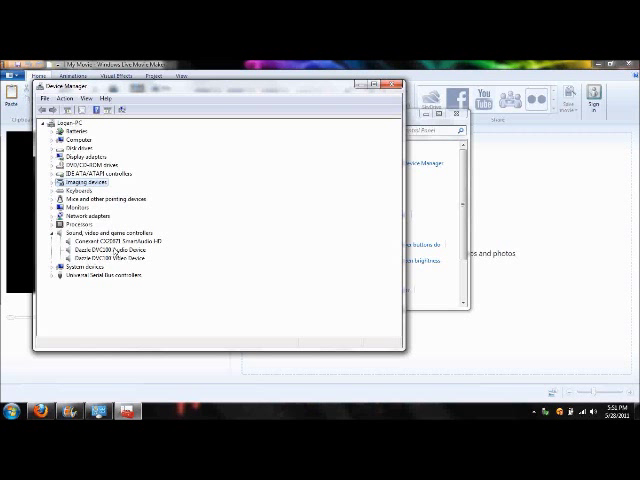
pyautogui.rightClick(96, 256)
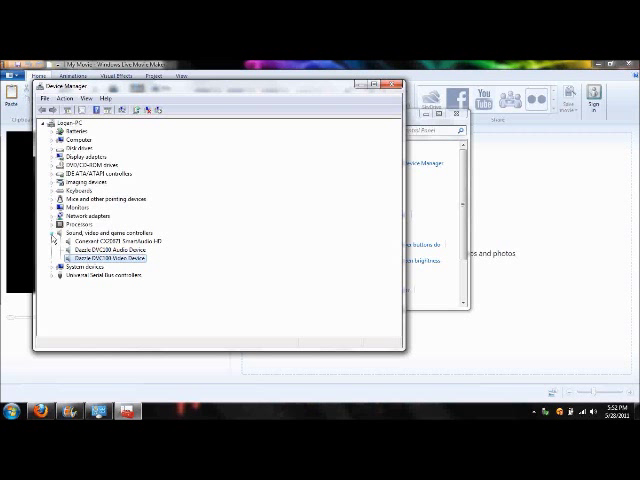
# Step: Disable the unwanted capture device under Sound, video and game controllers and return to the webcam preview
pyautogui.click(110, 228)
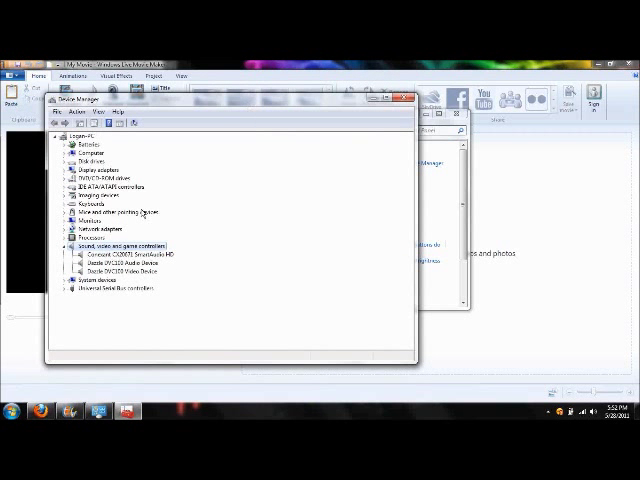
pyautogui.rightClick(124, 254)
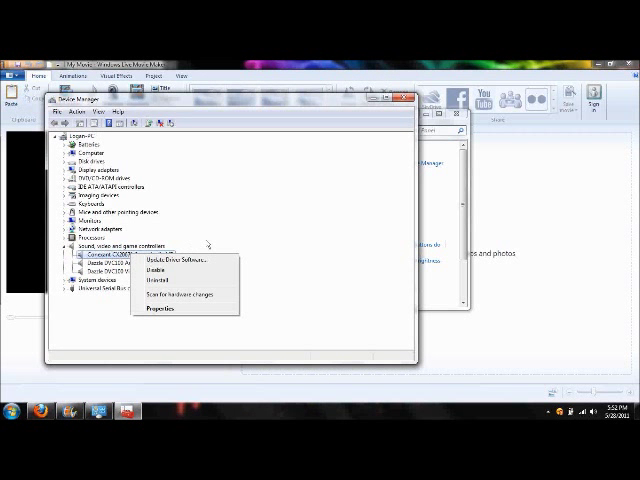
pyautogui.moveTo(160, 270)
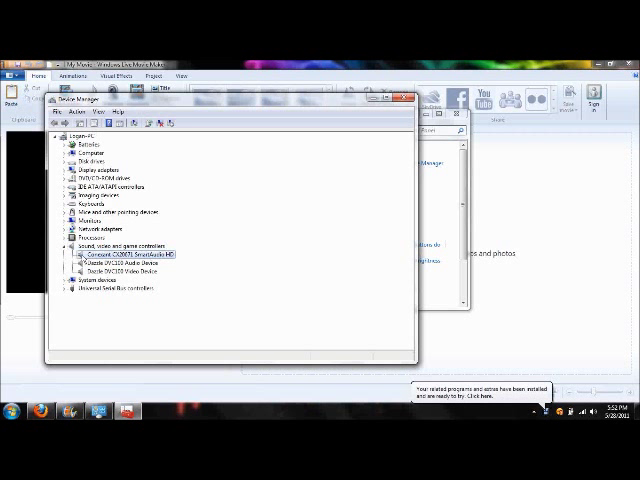
pyautogui.click(120, 270)
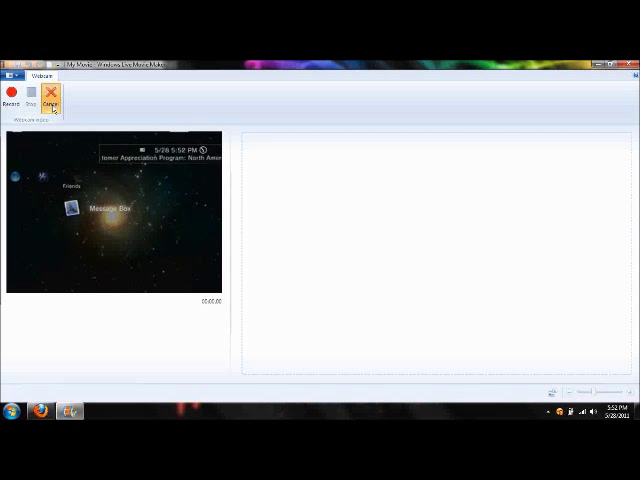
# Step: Cancel webcam capture and return to the empty project via the Home view
pyautogui.click(56, 90)
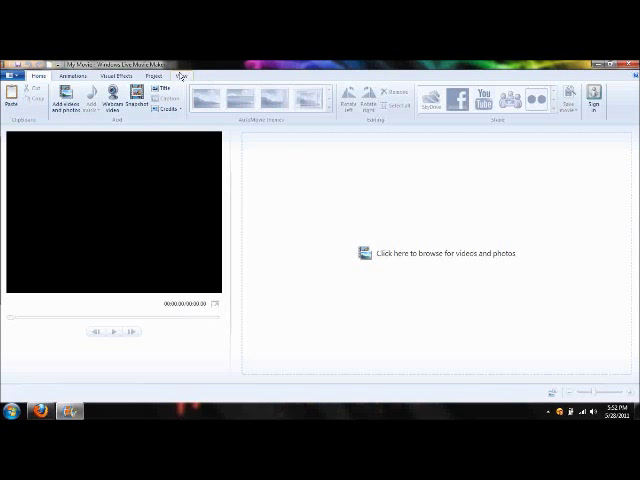
pyautogui.moveTo(278, 156)
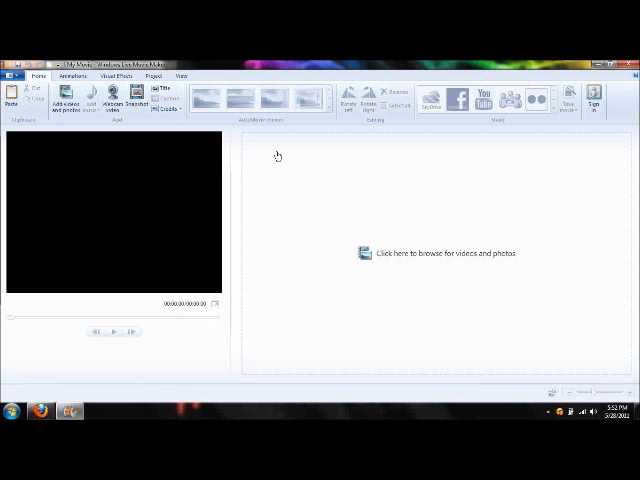
pyautogui.moveTo(264, 212)
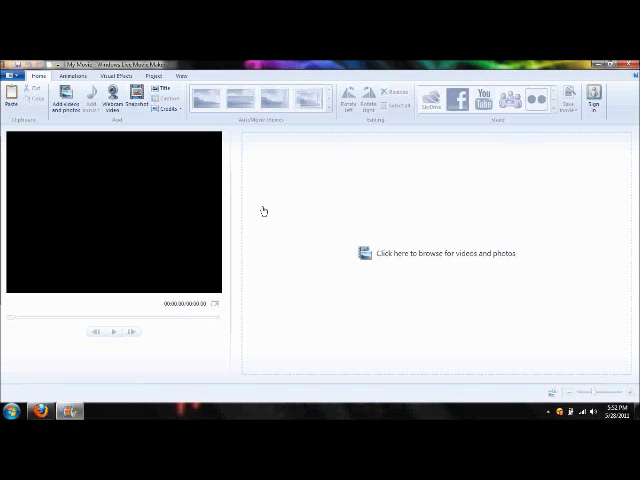
pyautogui.moveTo(298, 236)
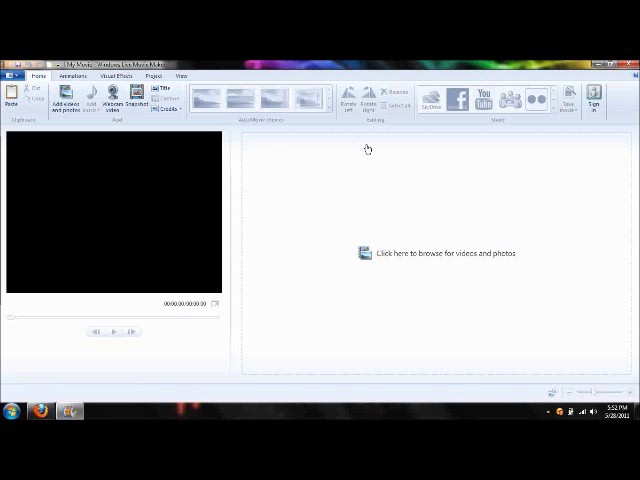
pyautogui.moveTo(220, 68)
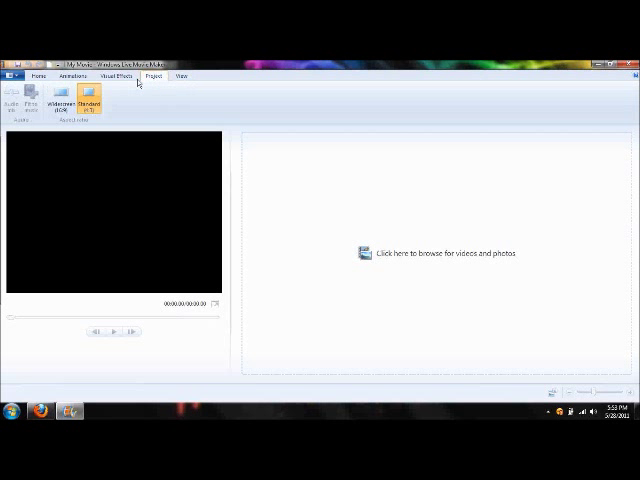
pyautogui.click(40, 76)
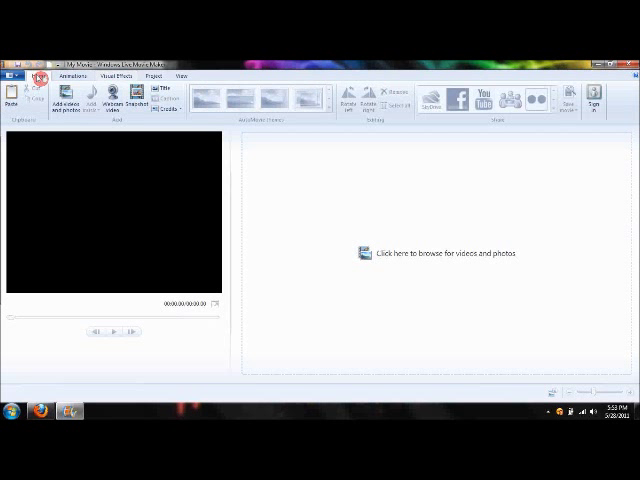